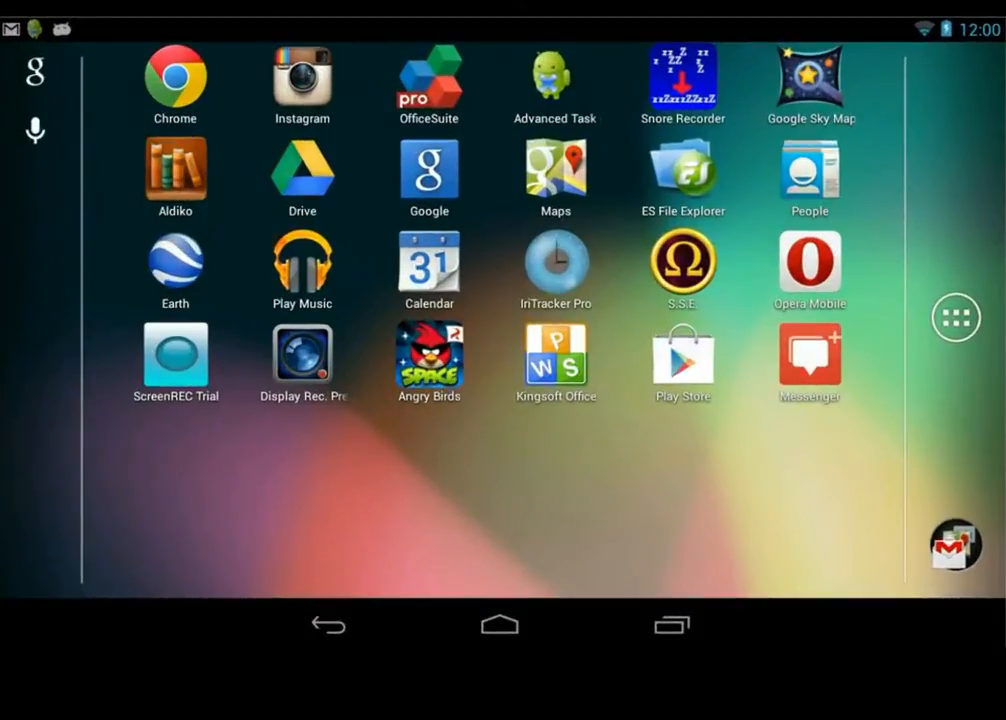
Launch the tracker and confirm a new administrator password on first start
left_click(556, 258)
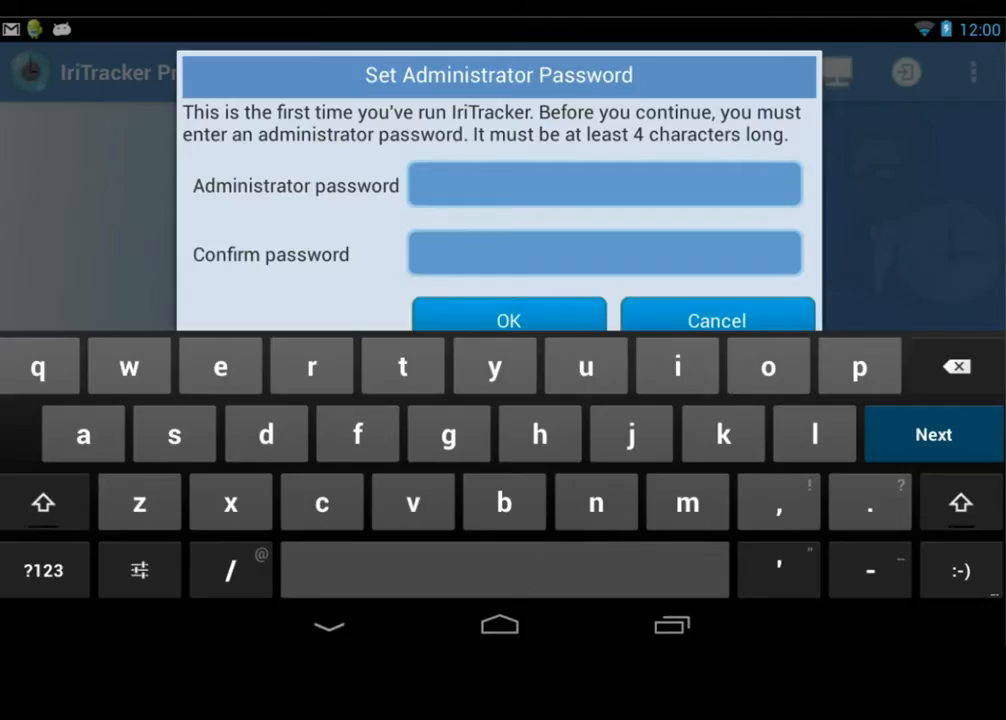
type("q")
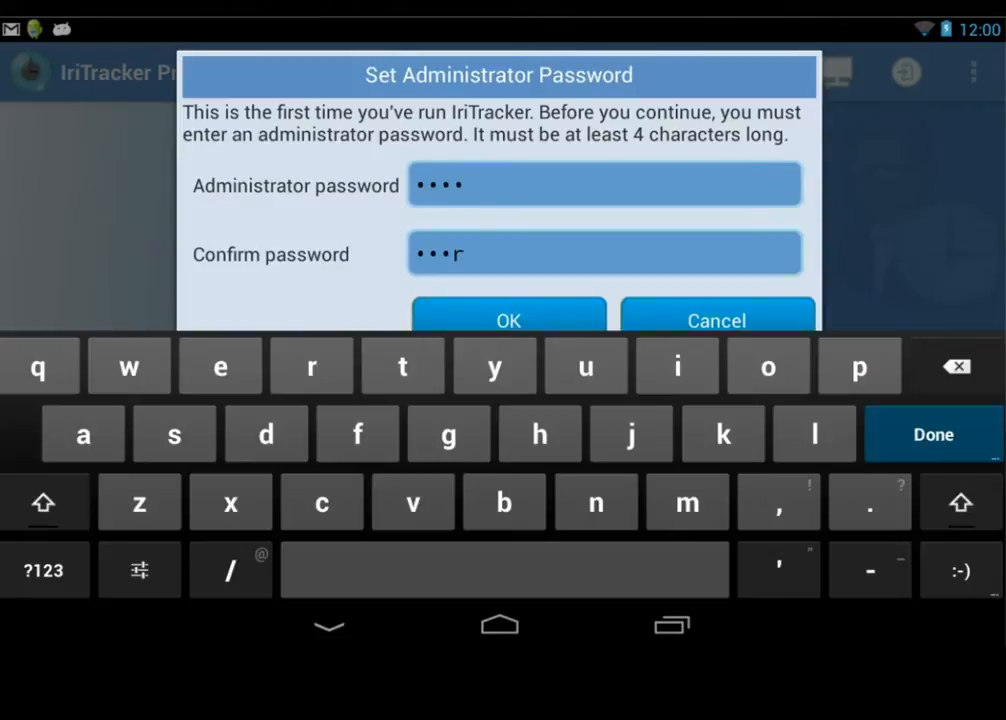
left_click(508, 320)
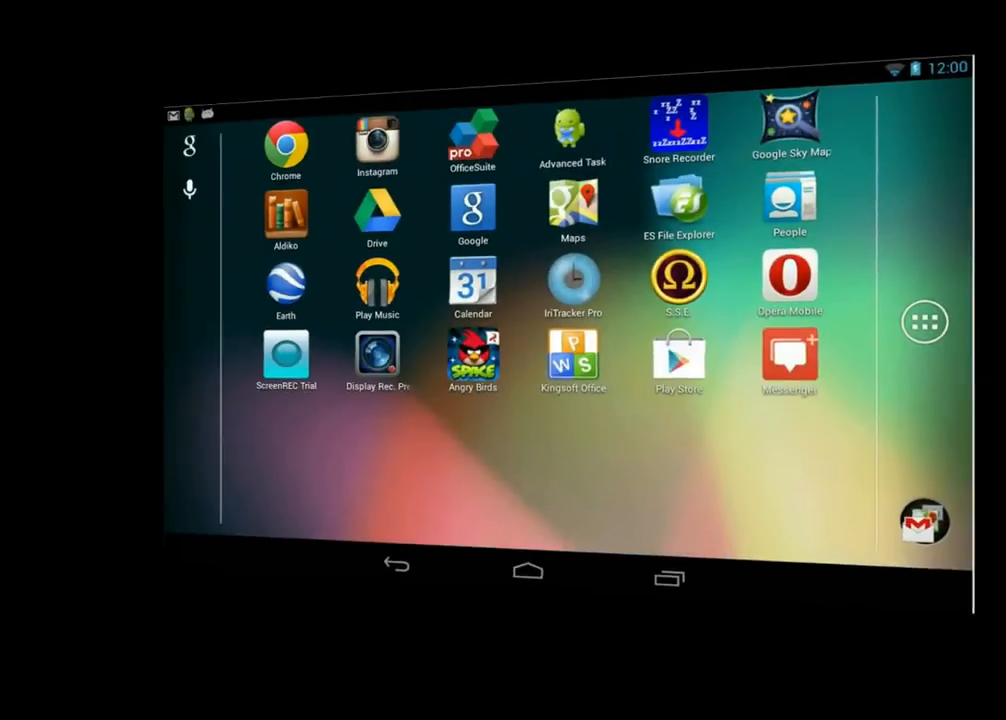
Add an IT department with the description Developers and save it
left_click(572, 280)
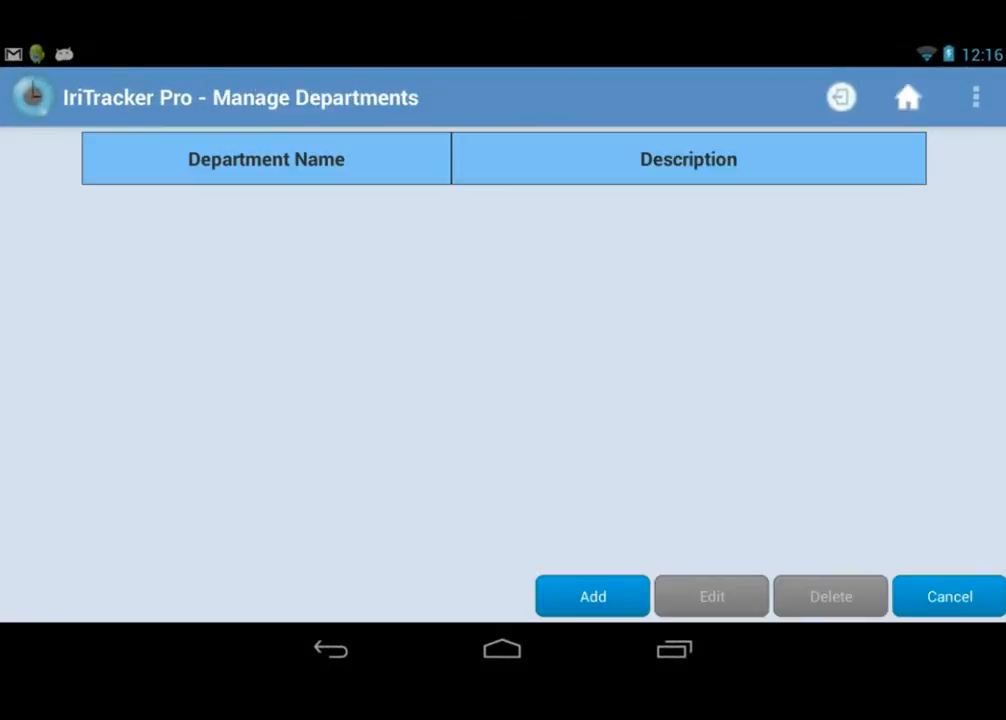
left_click(592, 596)
type("IT")
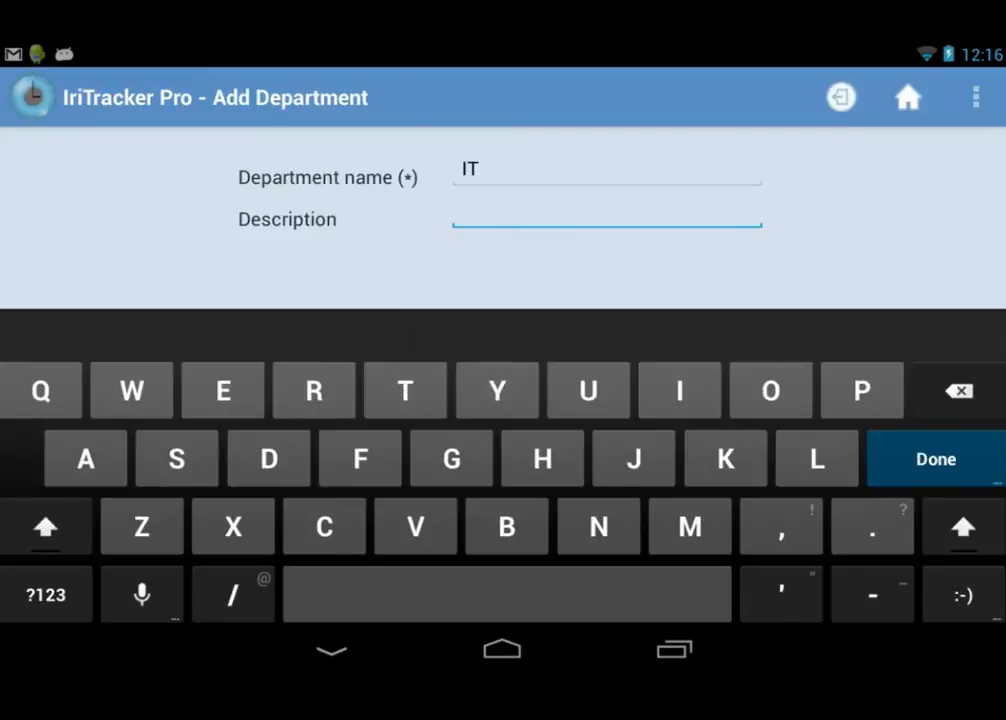
type("Develop")
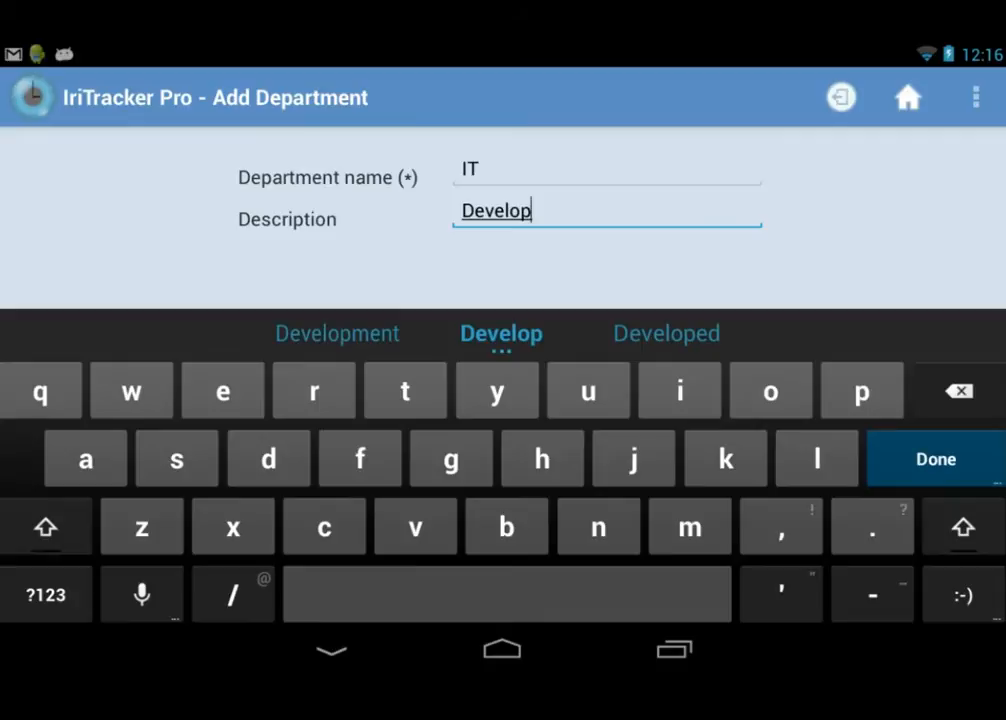
left_click(934, 458)
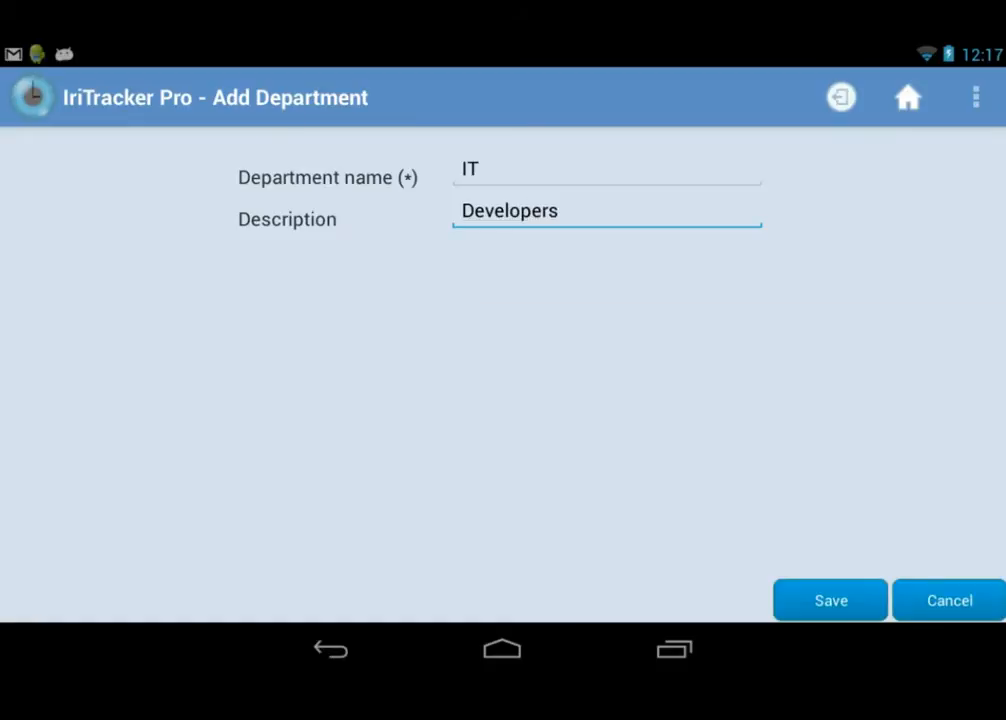
left_click(830, 600)
type("Bro")
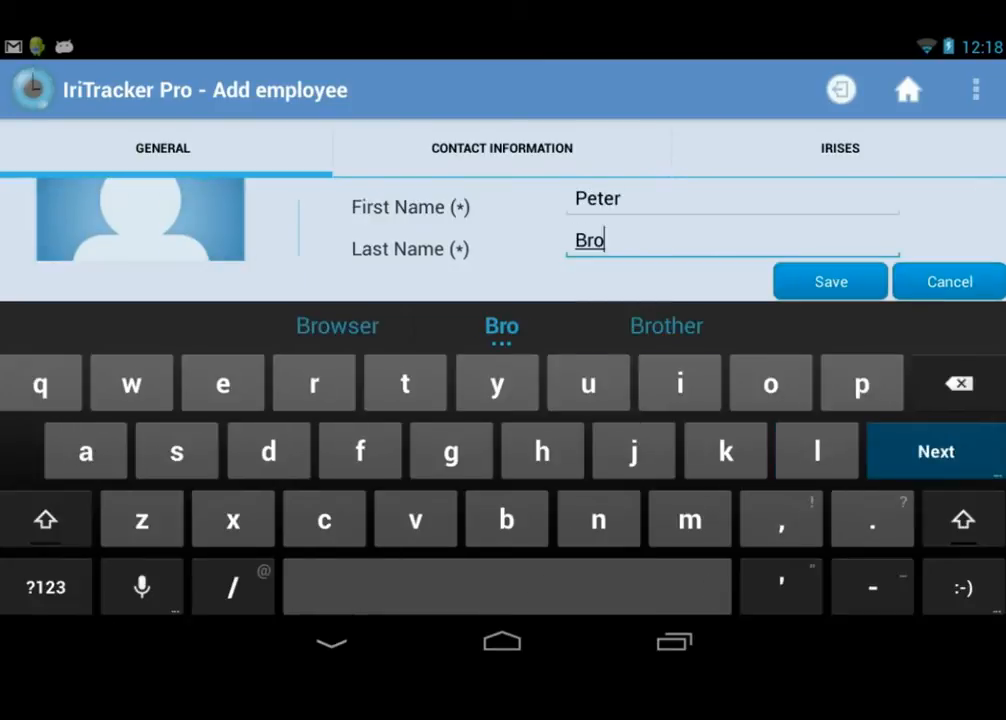
left_click(932, 452)
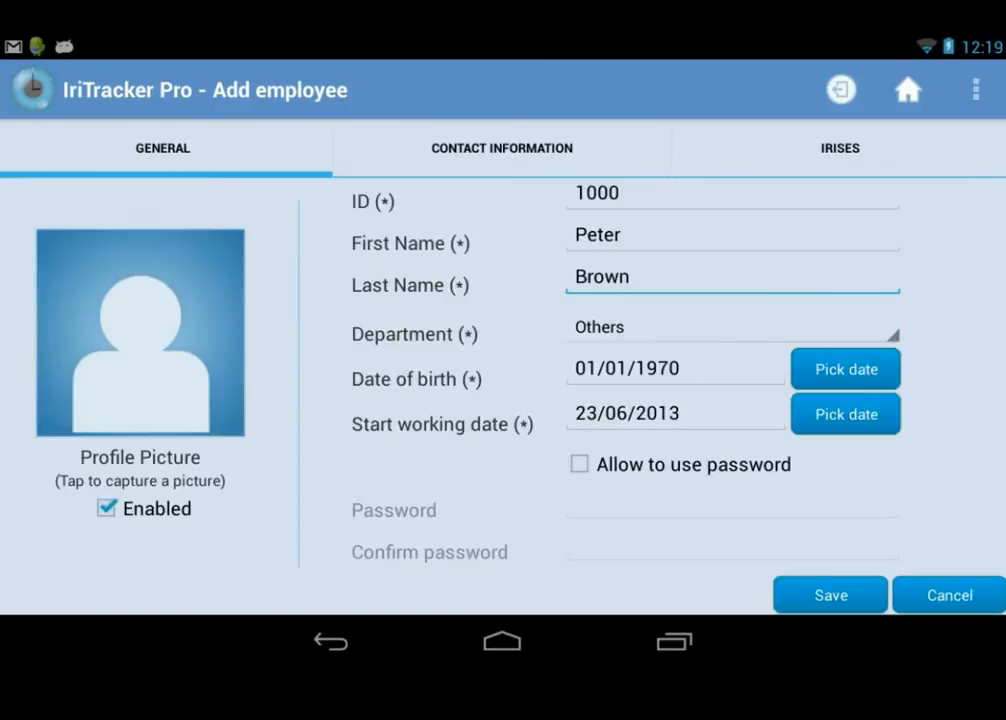
left_click(840, 148)
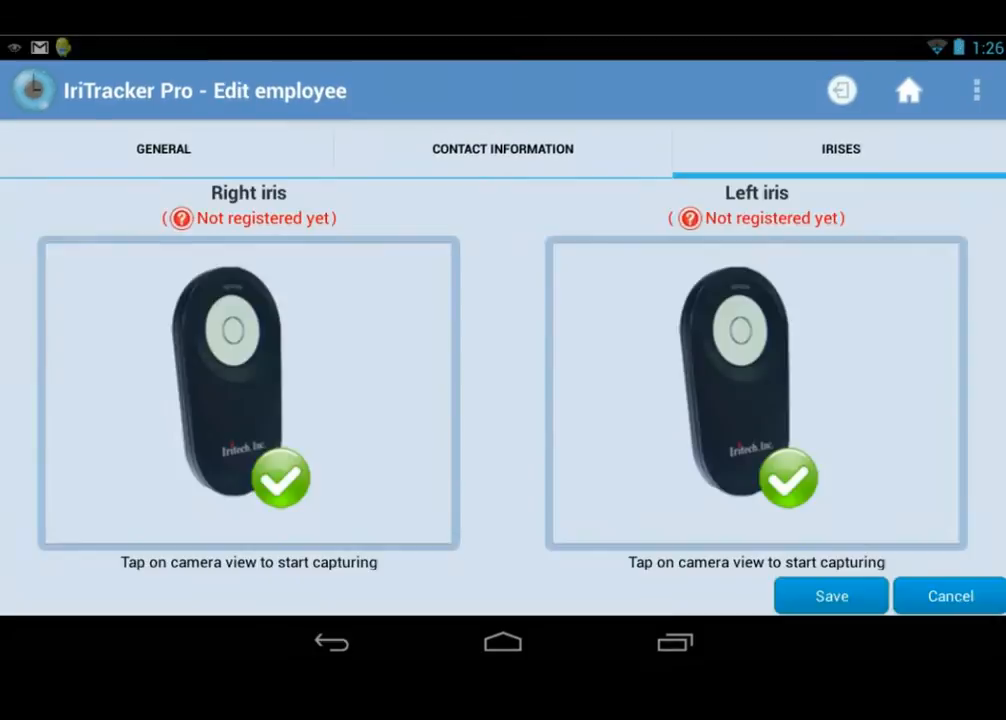
left_click(248, 392)
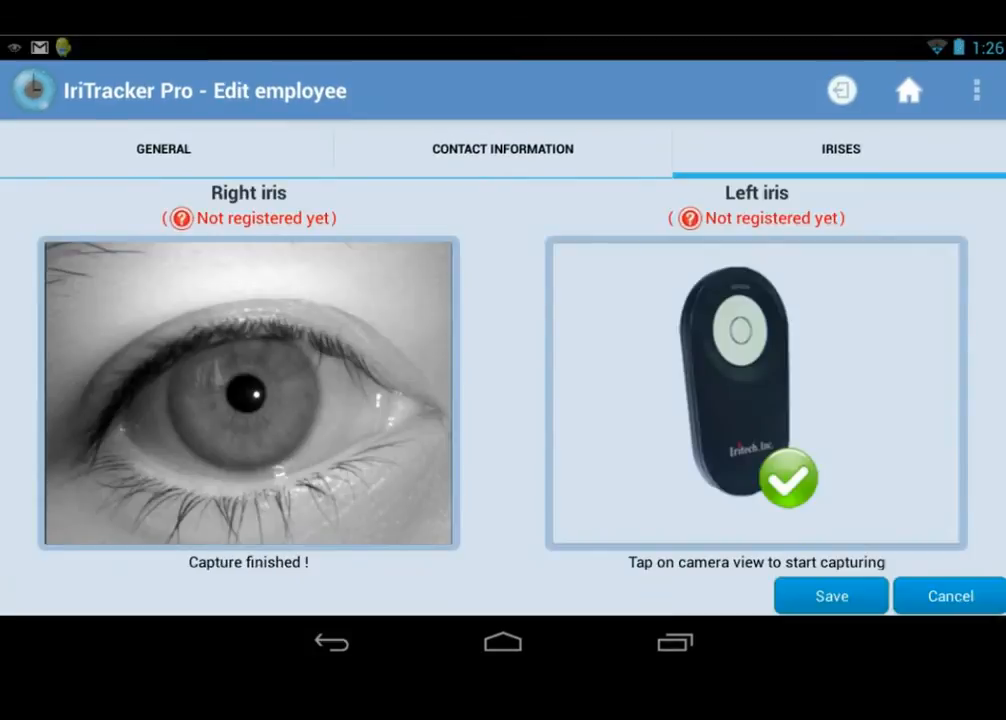
left_click(756, 392)
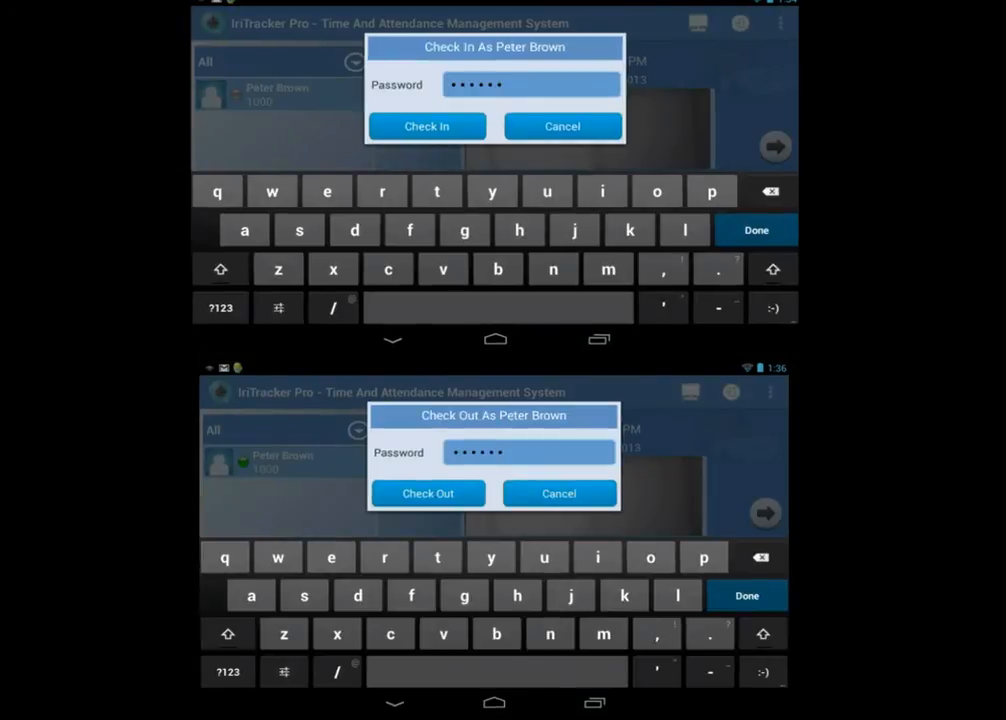
left_click(426, 126)
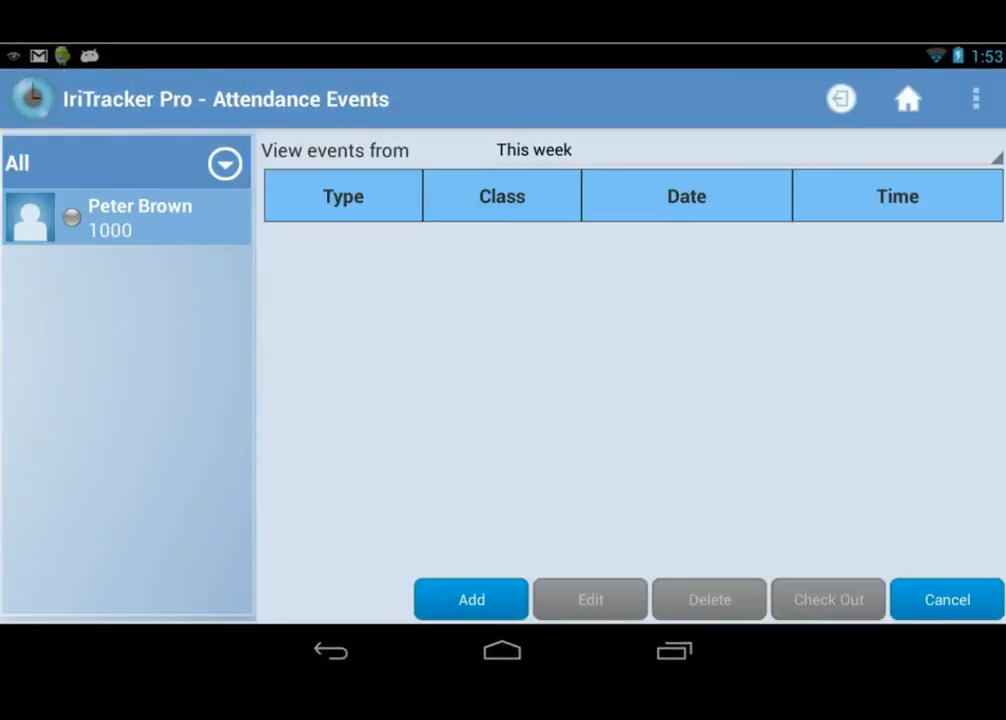
left_click(128, 216)
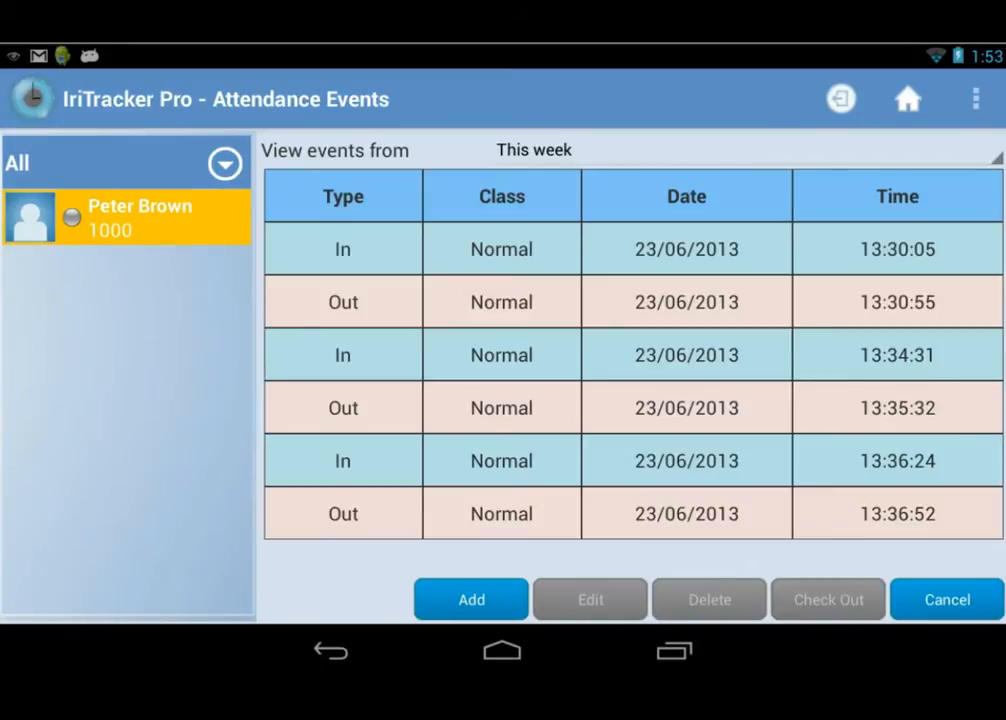
left_click(588, 600)
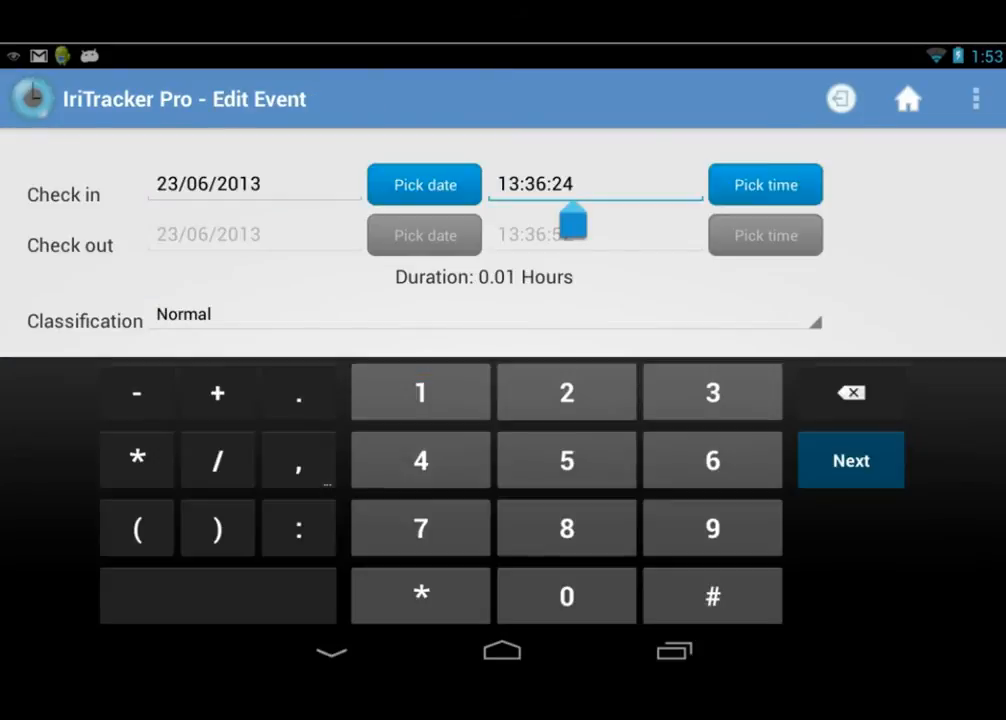
left_click(566, 390)
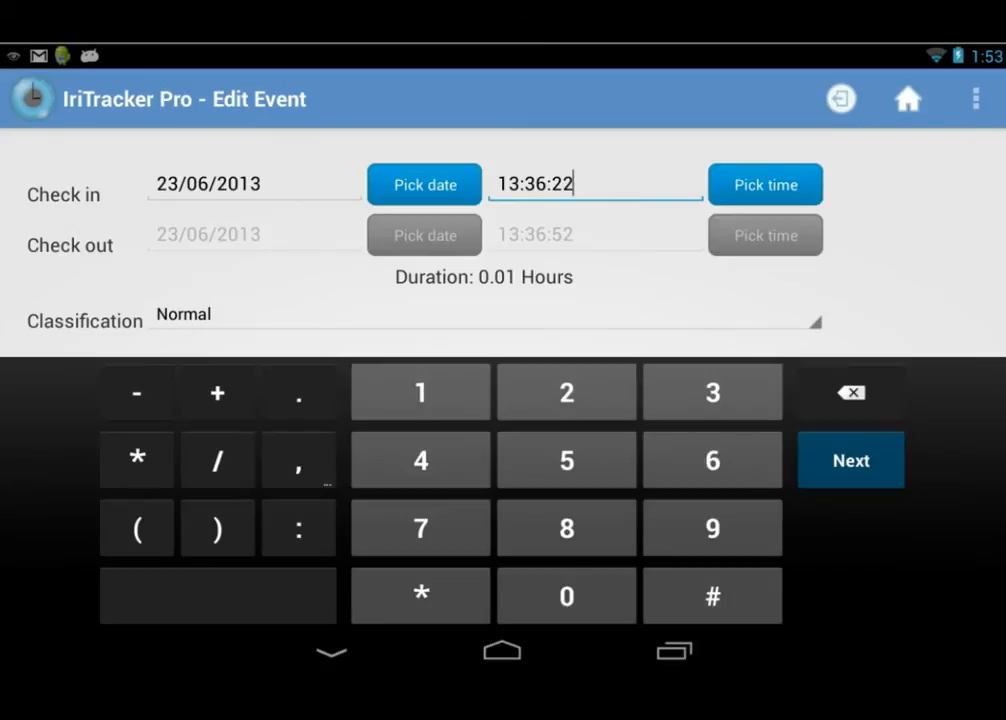
left_click(484, 314)
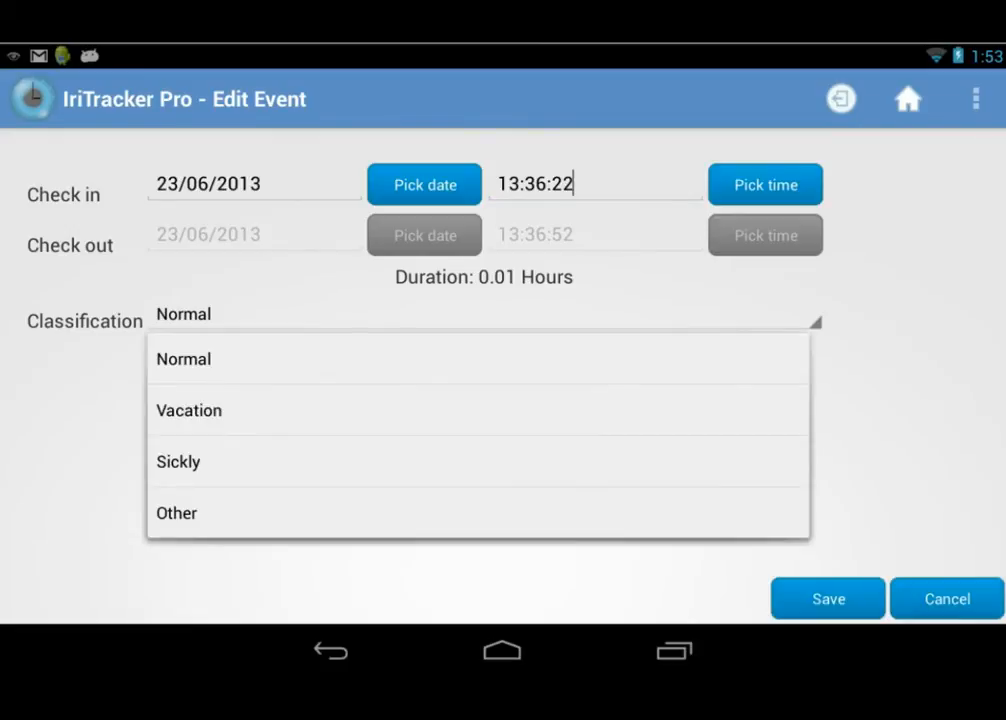
left_click(828, 598)
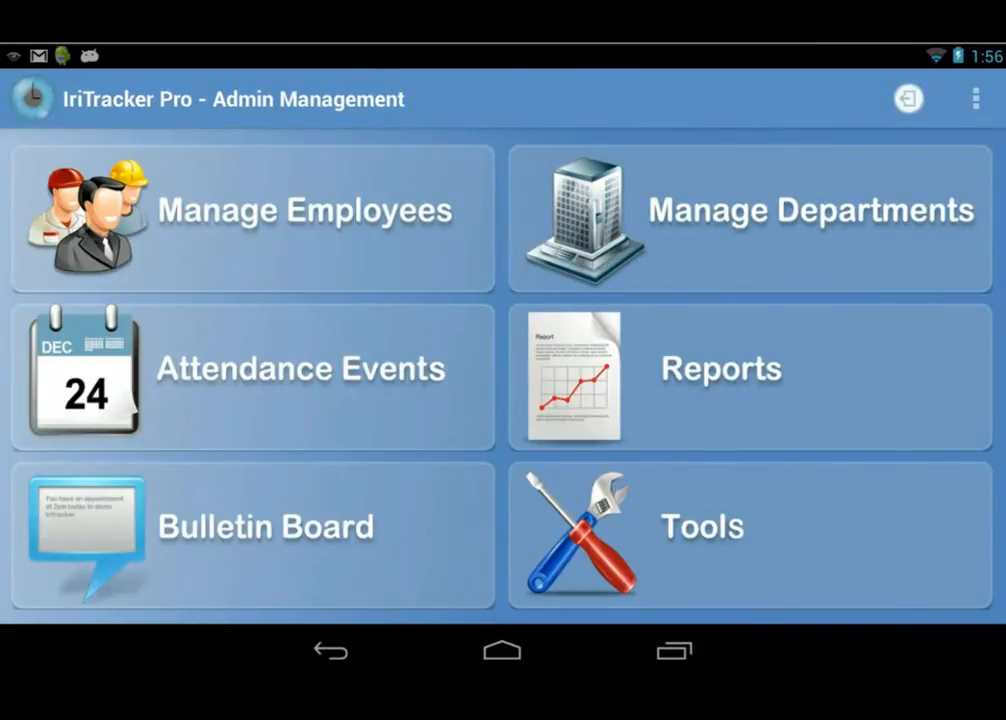
Create a 'weekly meeting' product-launch bulletin, activated and high priority, for department IT
left_click(252, 538)
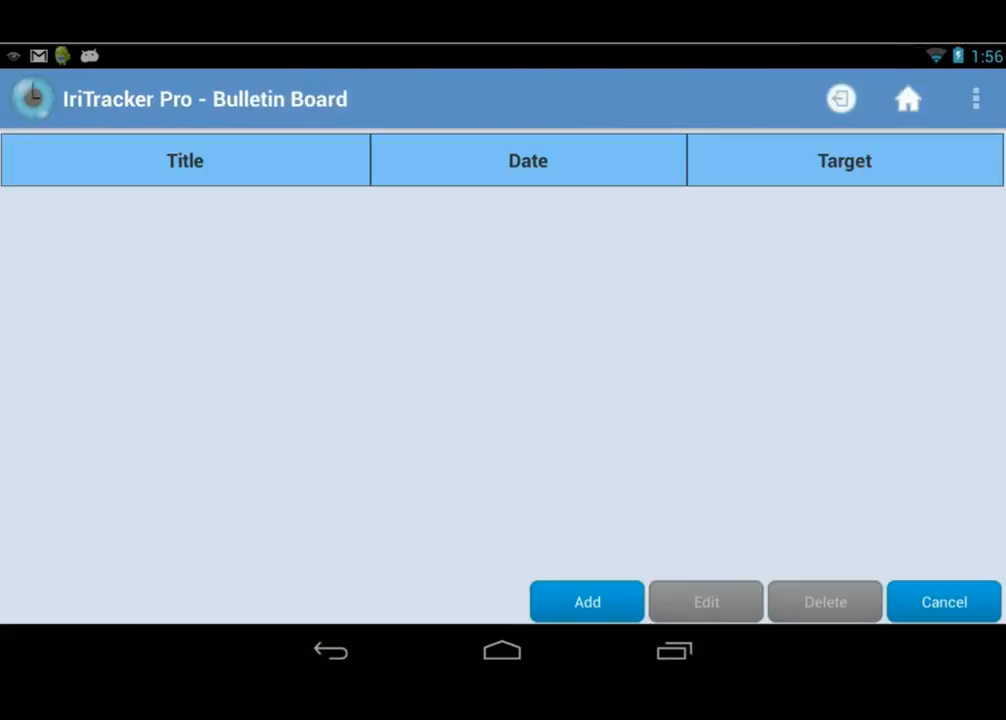
left_click(586, 602)
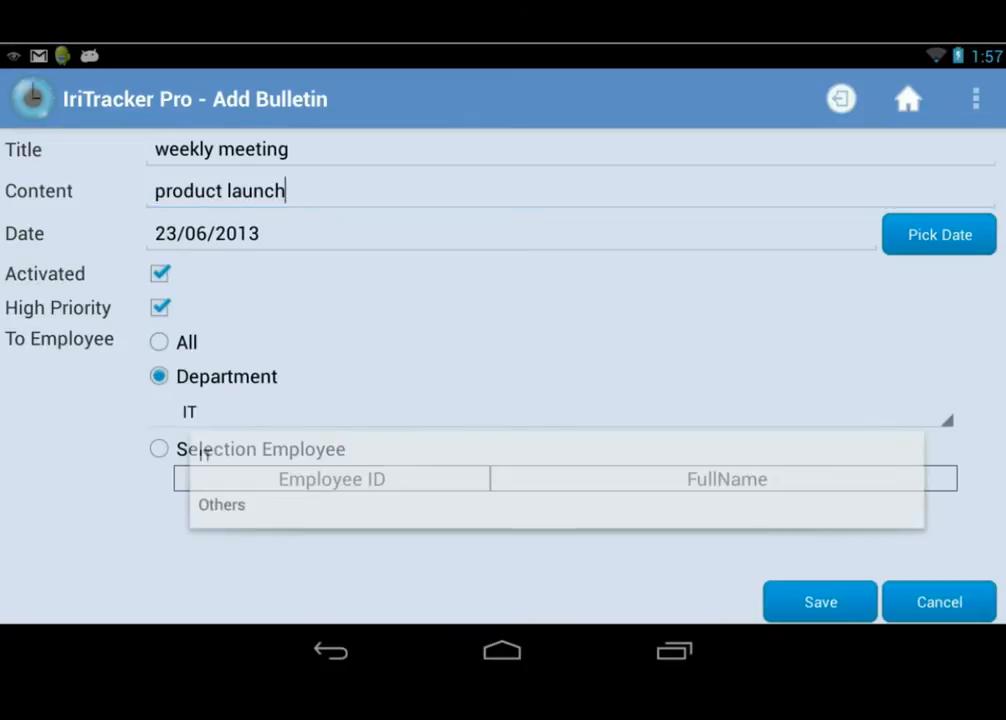
left_click(820, 600)
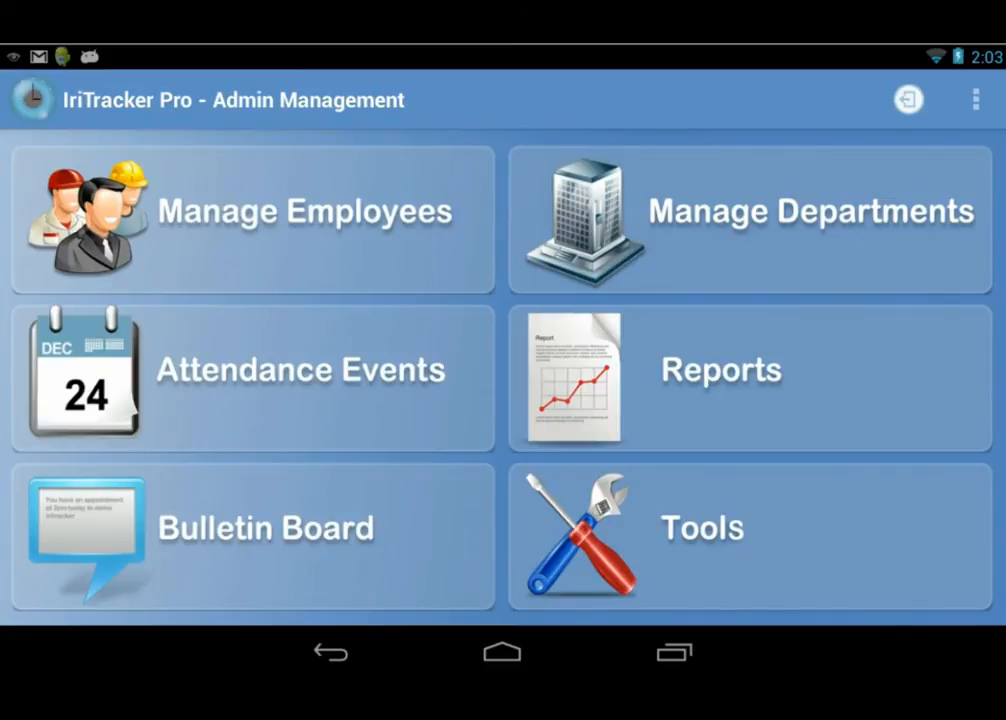
Choose the employee working hour report for all employees today, then view Help Contents
left_click(720, 370)
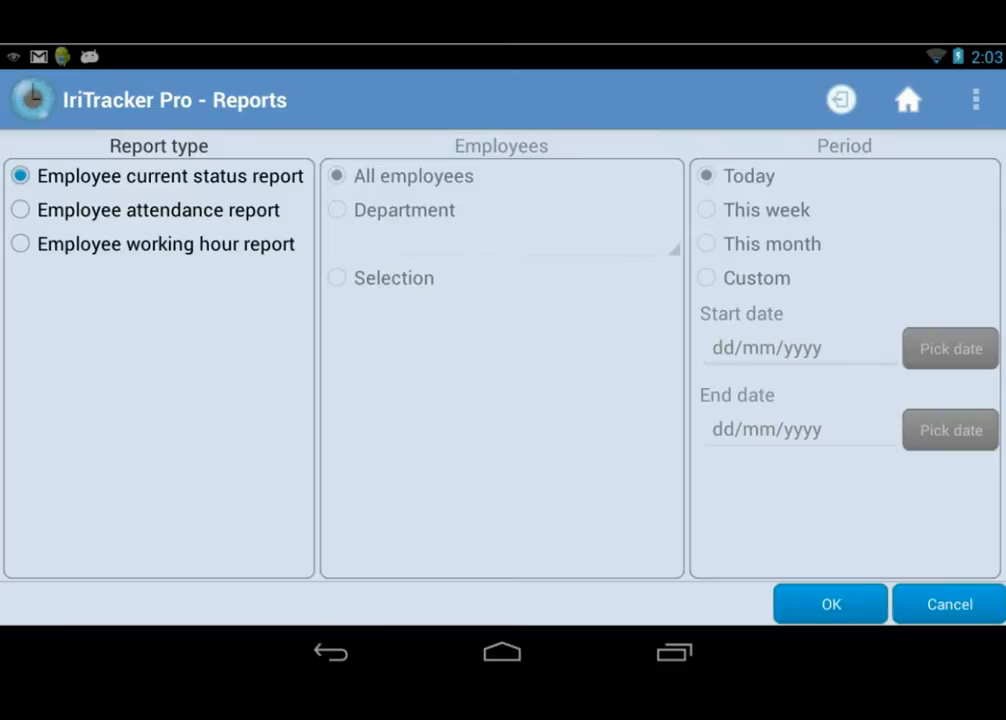
left_click(20, 244)
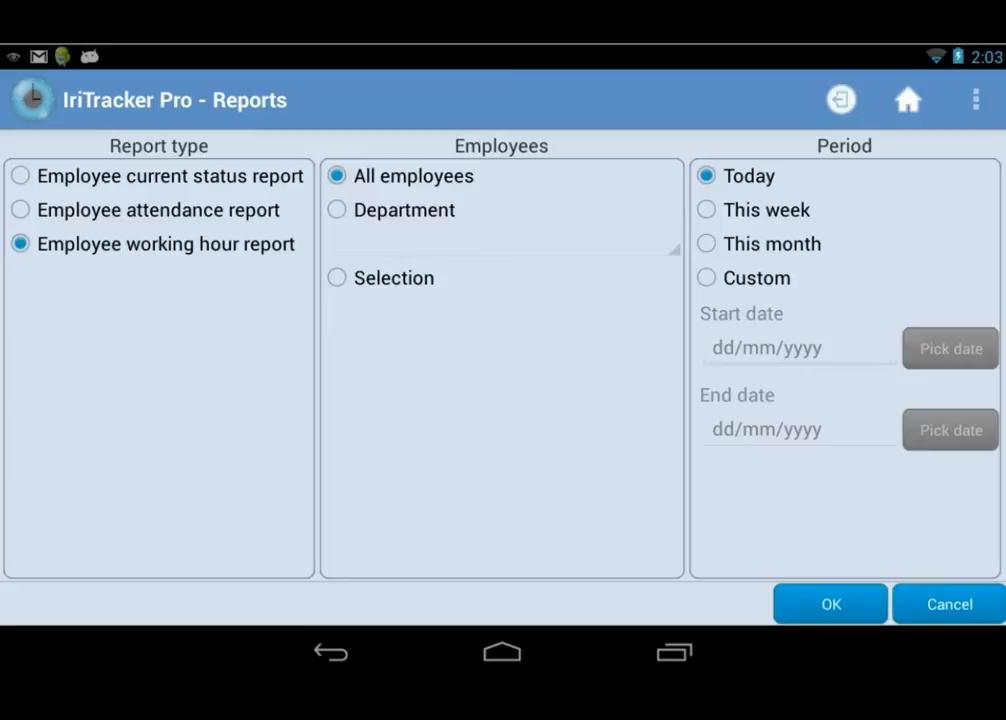
left_click(830, 604)
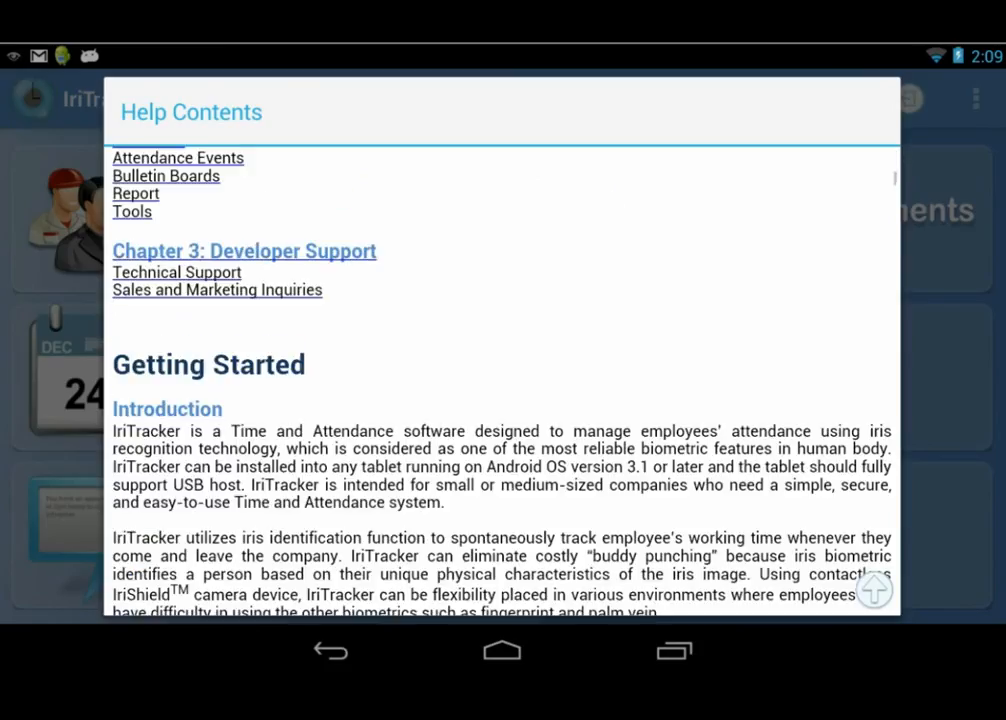
scroll("down", 3)
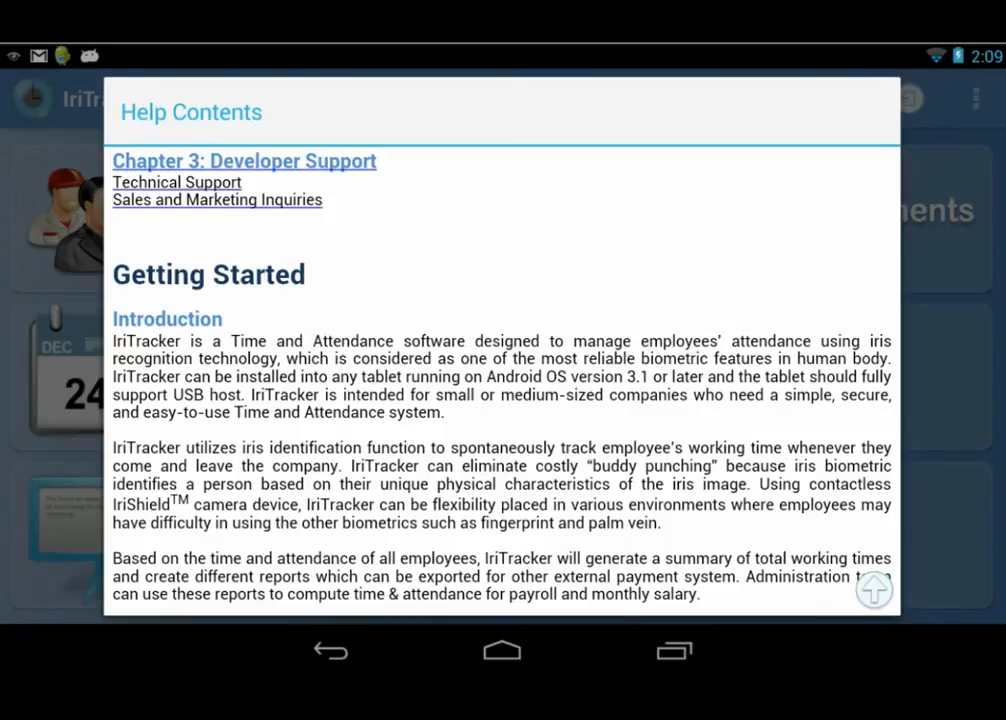